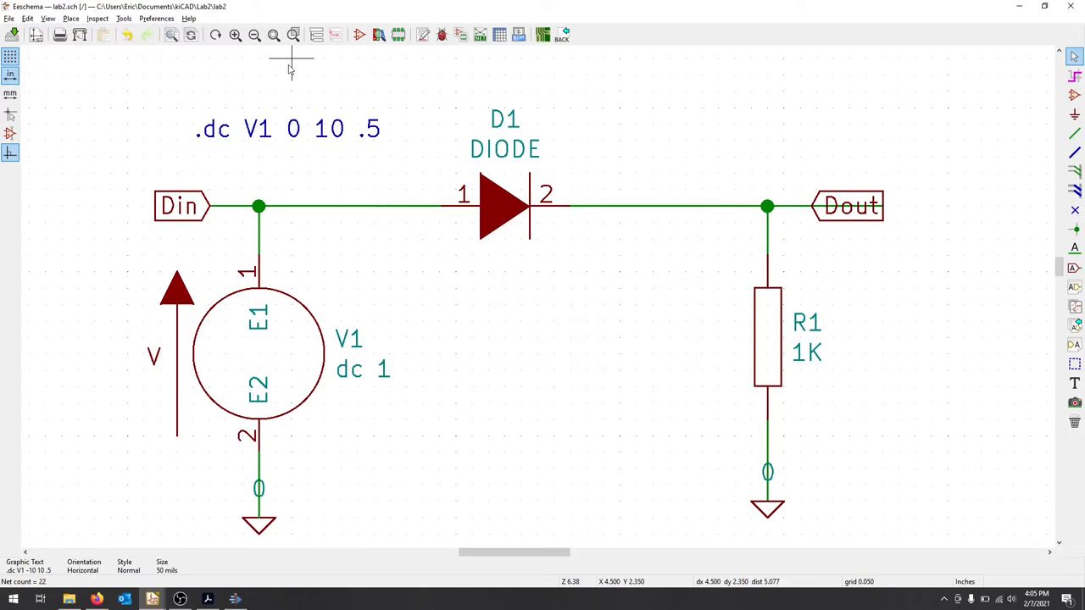
mouse_move(448, 146)
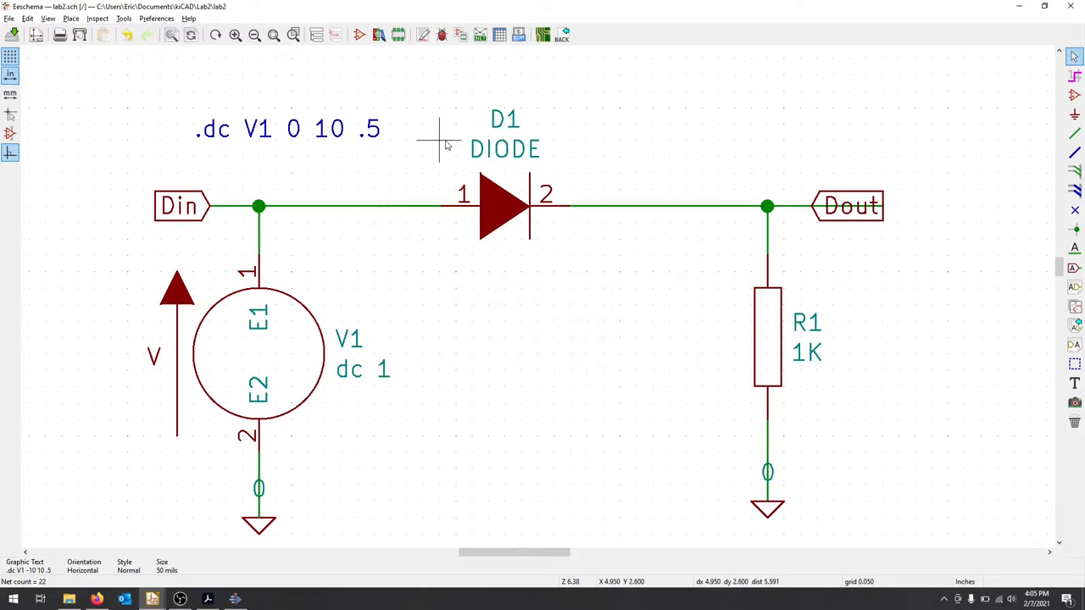
mouse_move(584, 222)
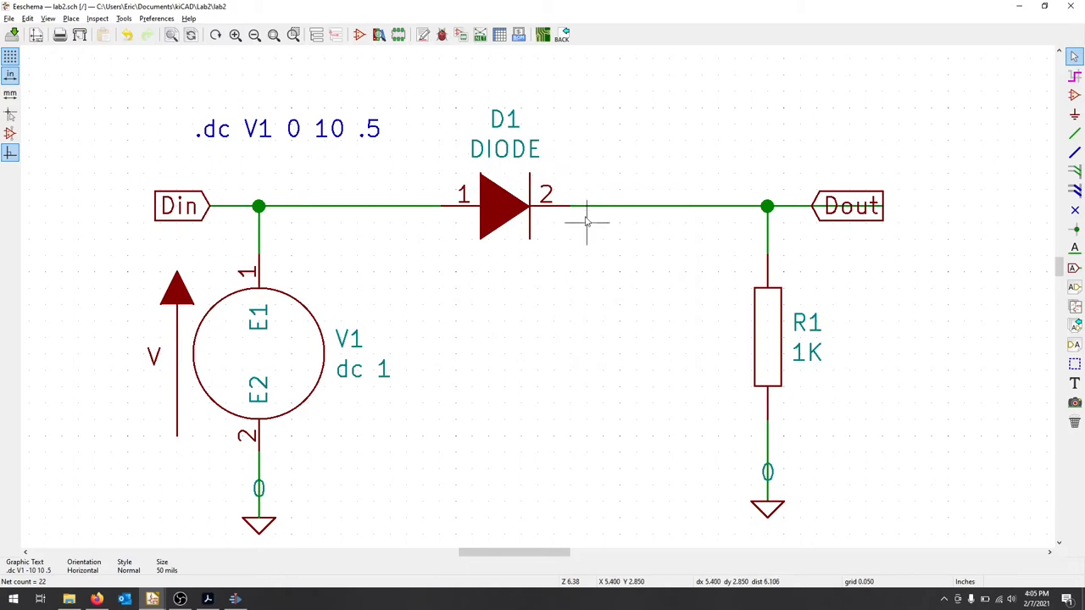
mouse_move(505, 275)
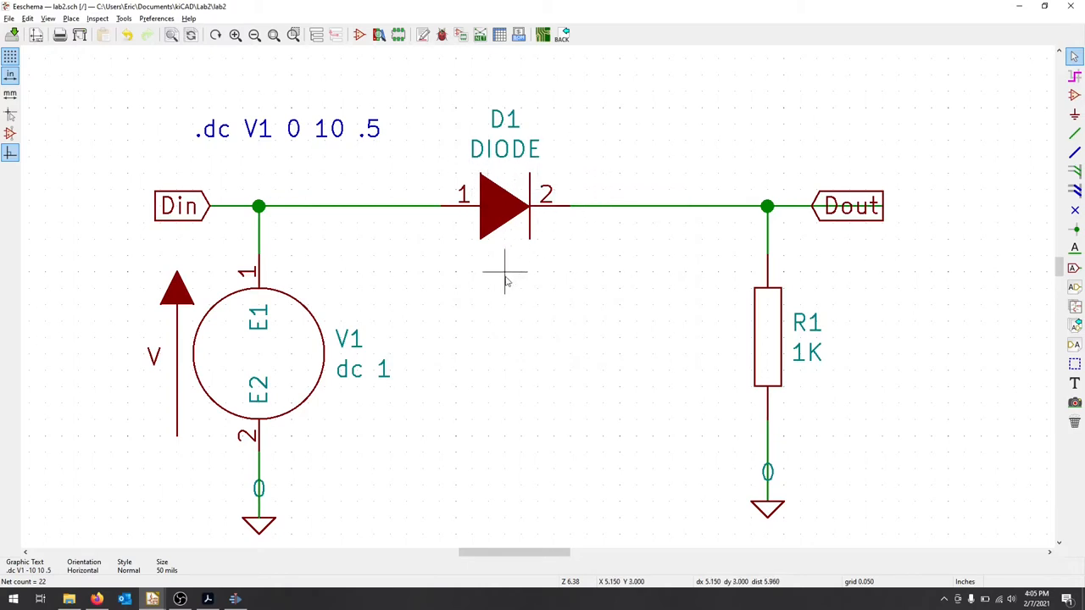
mouse_move(495, 221)
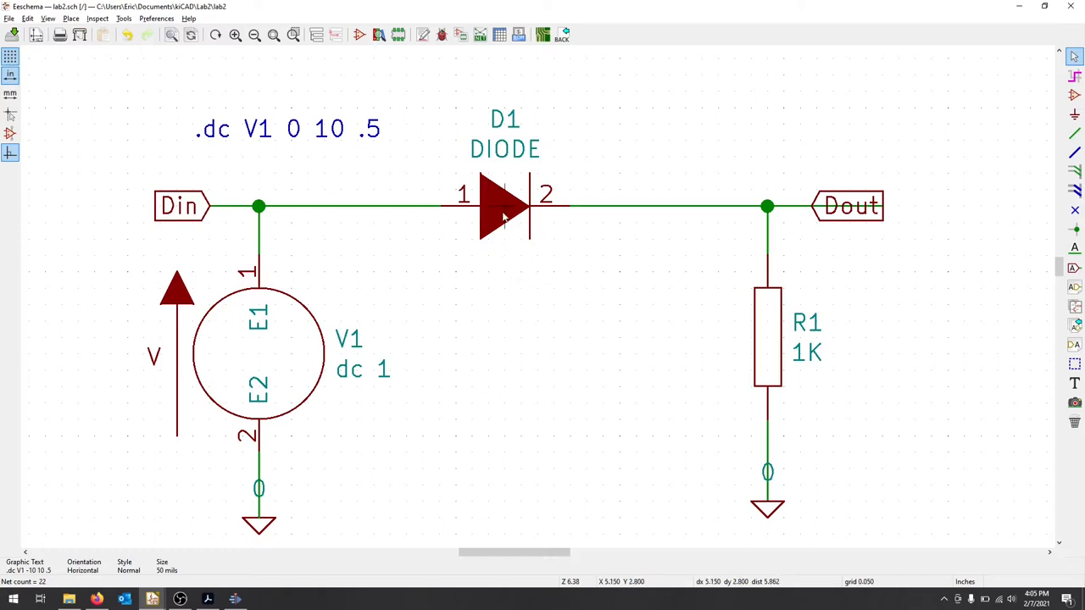
Step: Set D1's 1N914 Spice model to the alternate node sequence 2 1 and apply it
double_click(505, 207)
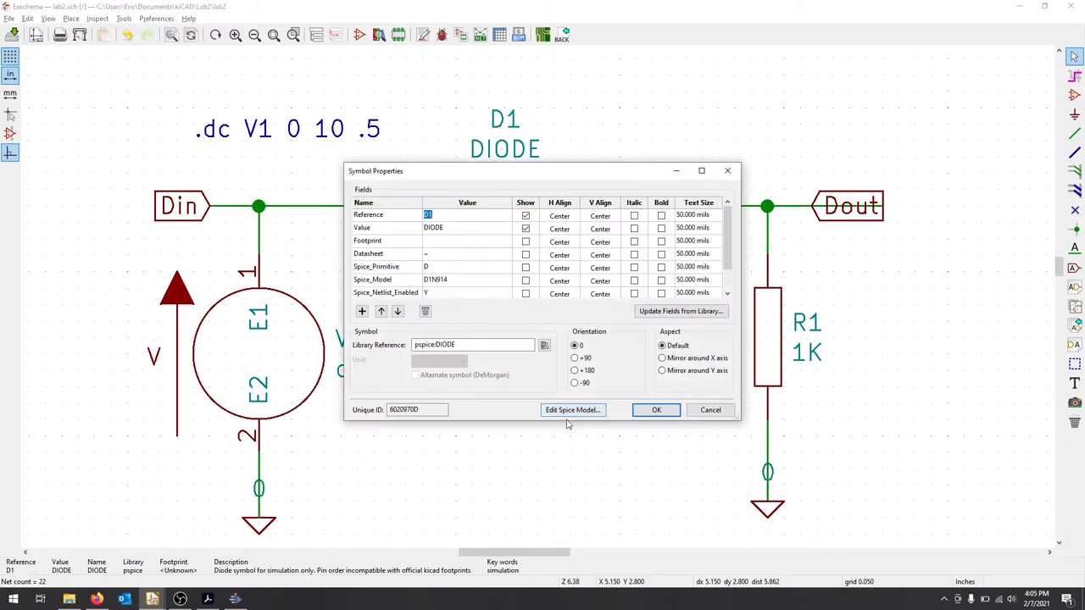
left_click(573, 410)
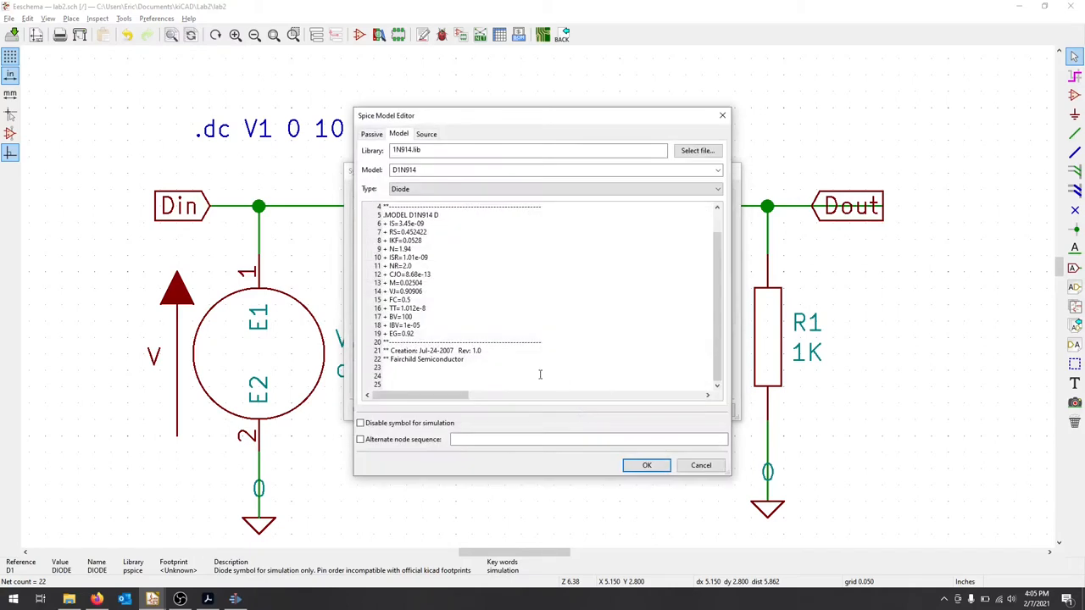
left_click(359, 439)
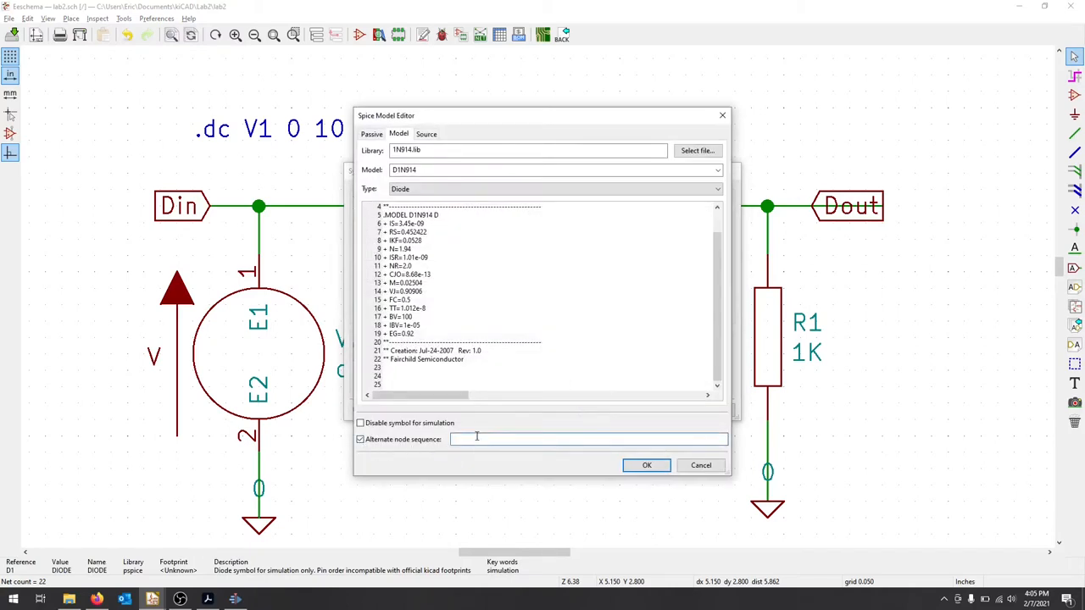
type("2 1")
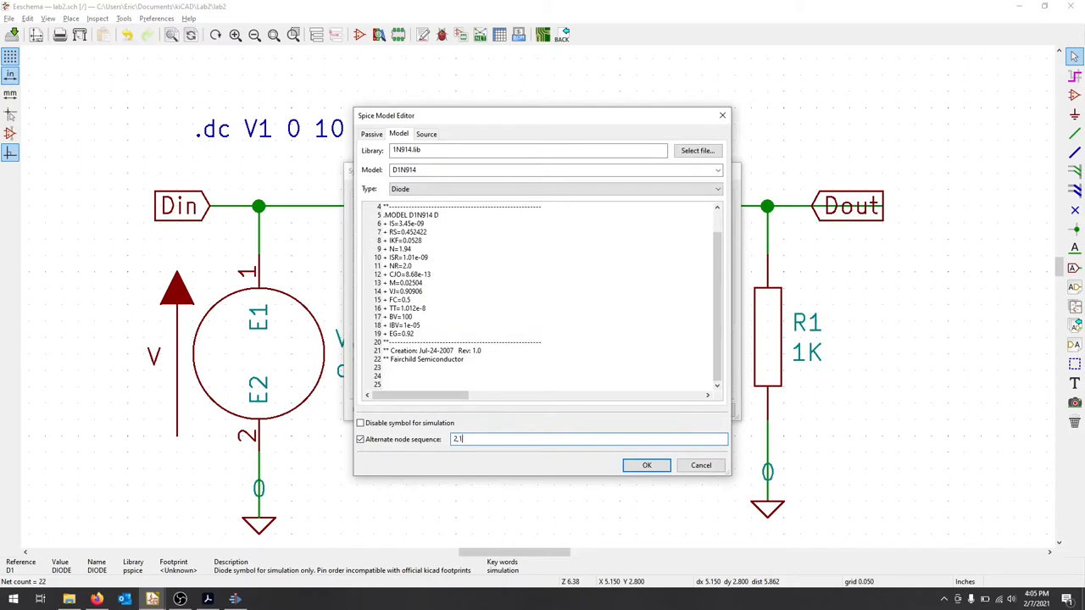
left_click(647, 465)
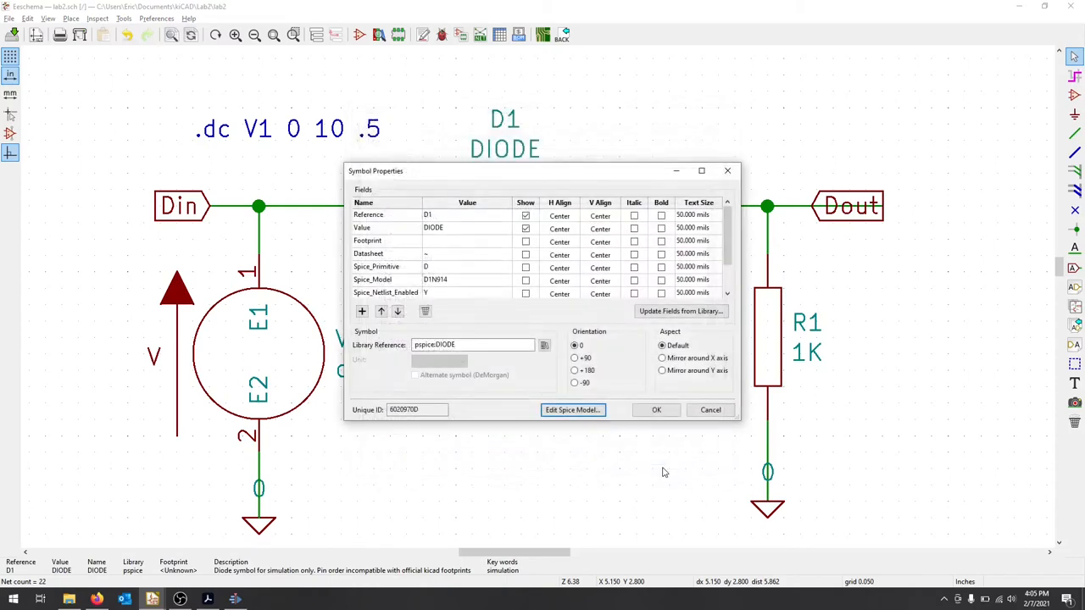
left_click(656, 408)
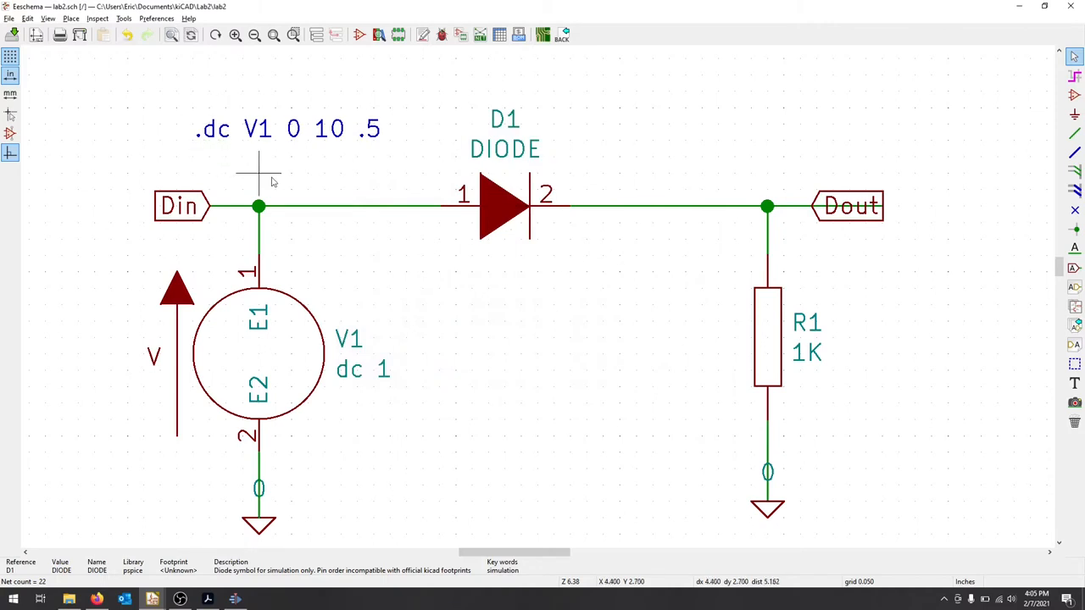
mouse_move(163, 53)
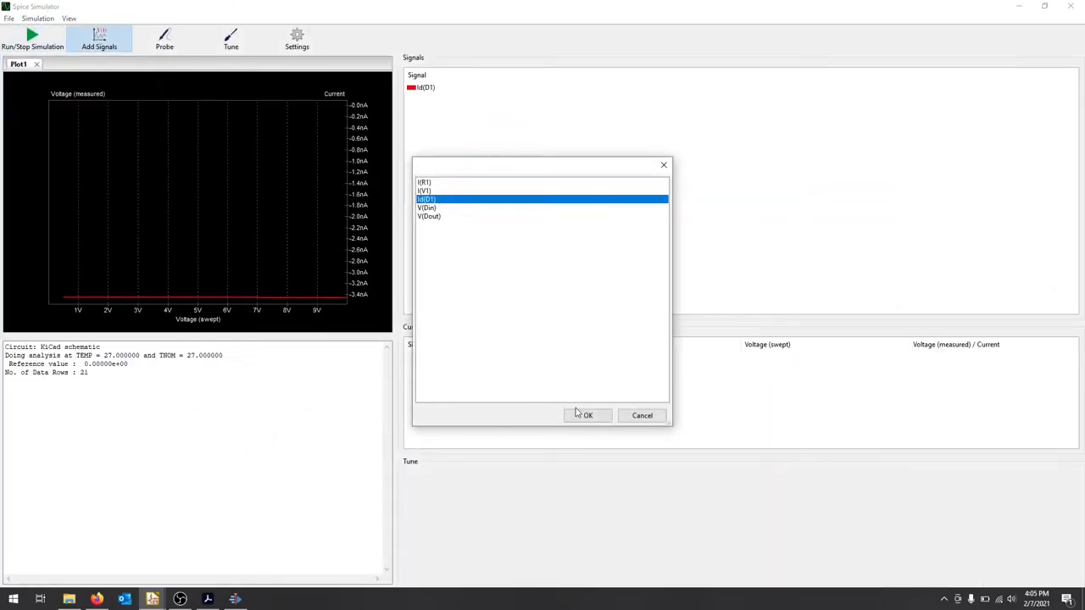
Step: Add the diode current I(D1) signal to the DC sweep plot
left_click(588, 415)
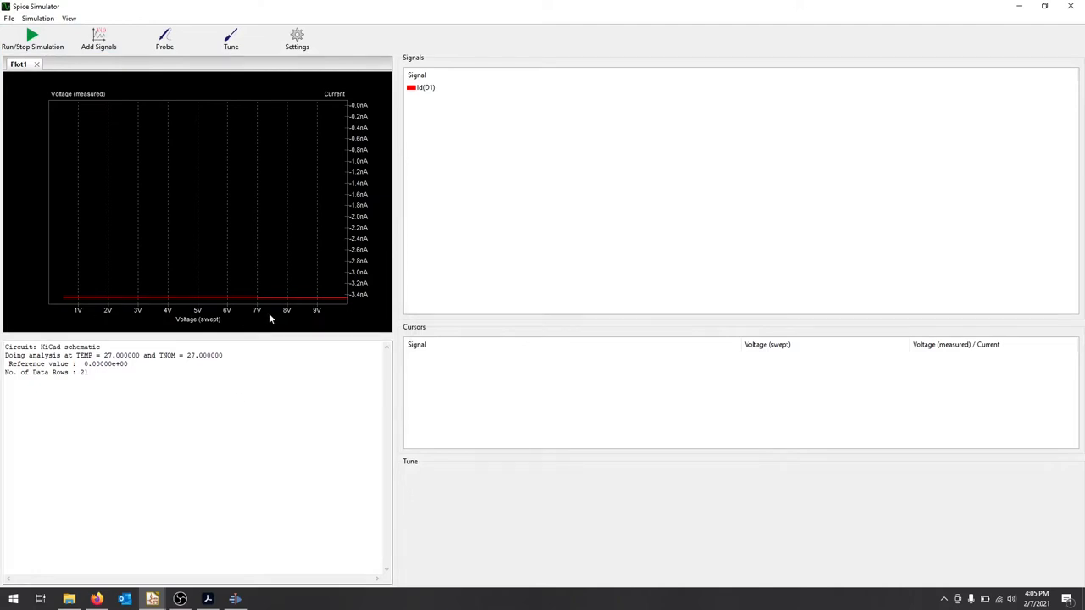
mouse_move(348, 363)
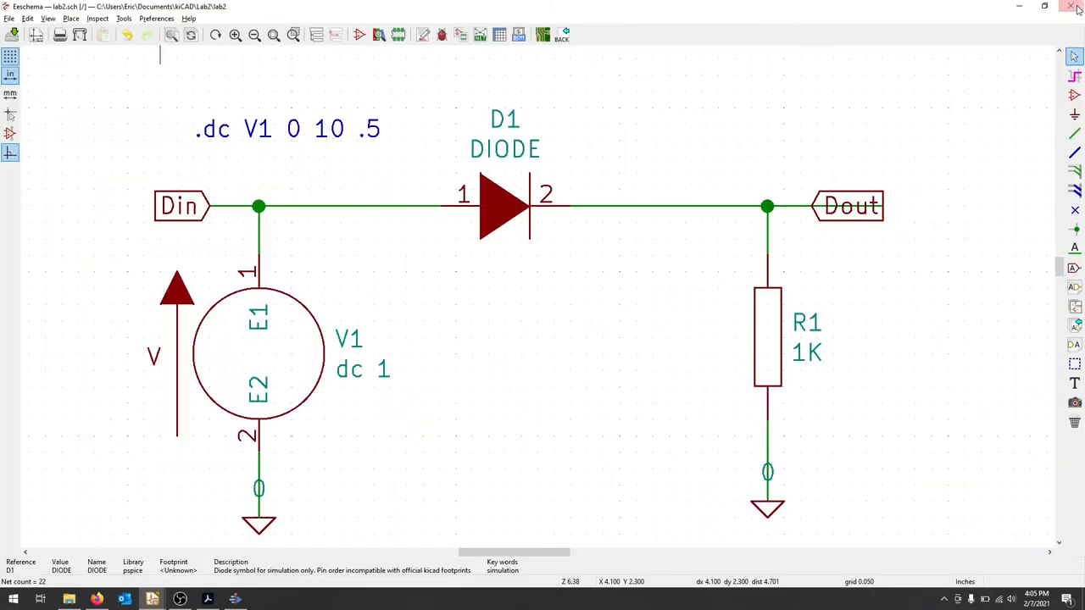
mouse_move(295, 128)
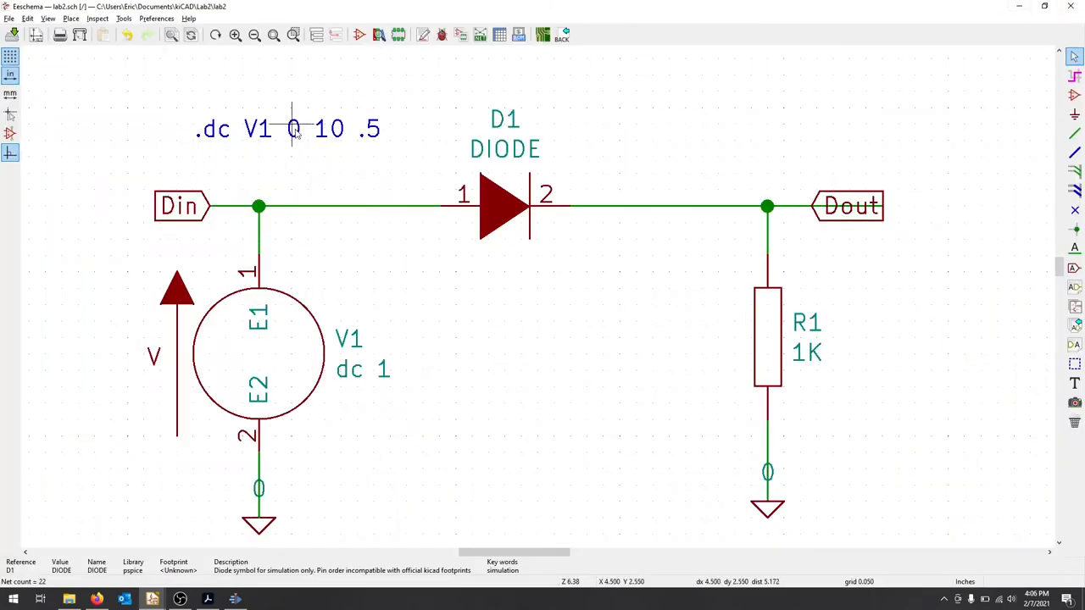
Step: Edit the sweep text to .dc V1 -10 10 .5 so it starts at -10 V
double_click(288, 128)
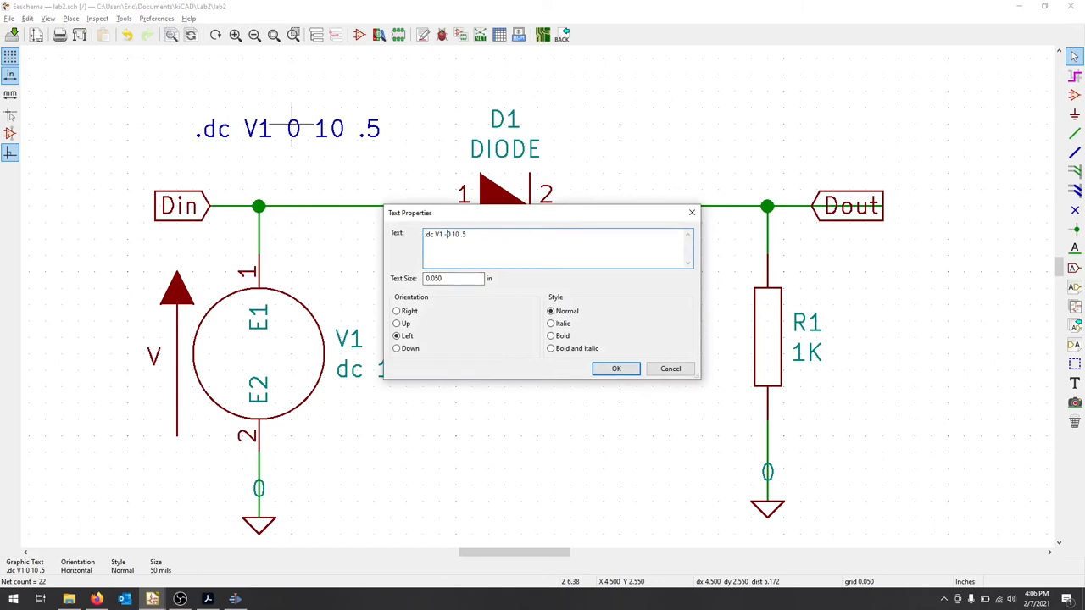
left_click(615, 369)
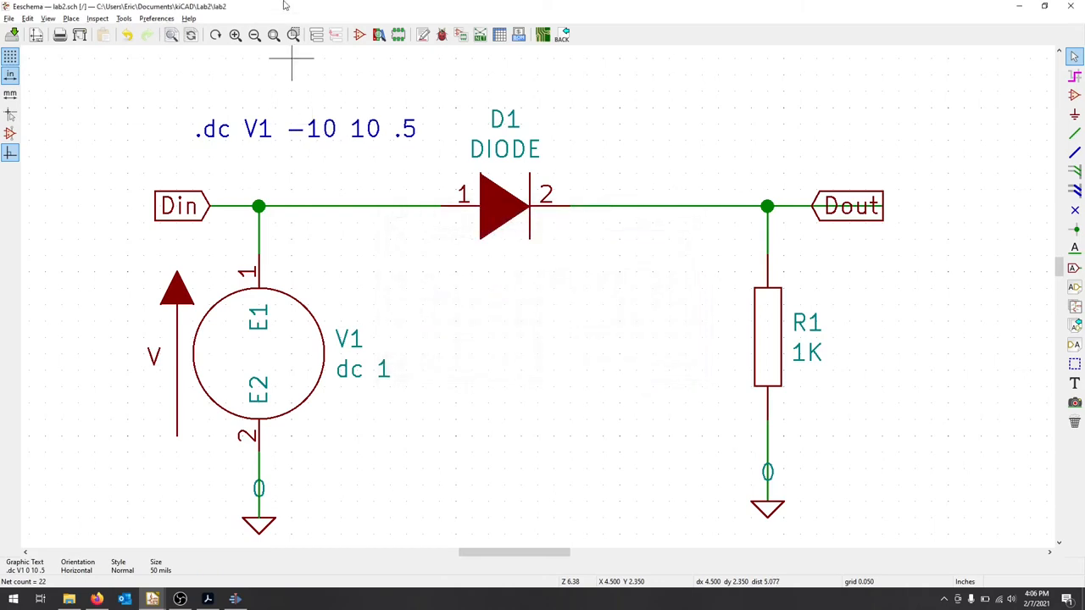
Step: Launch the Spice simulator from Tools and plot I(D1) over the -10 to 10 V sweep
left_click(125, 21)
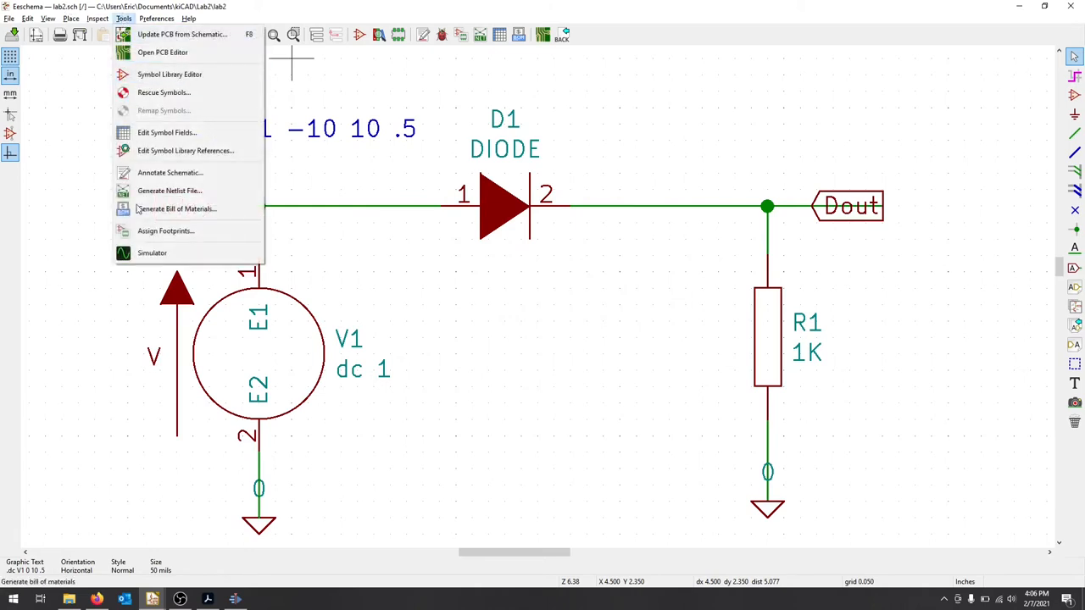
left_click(152, 252)
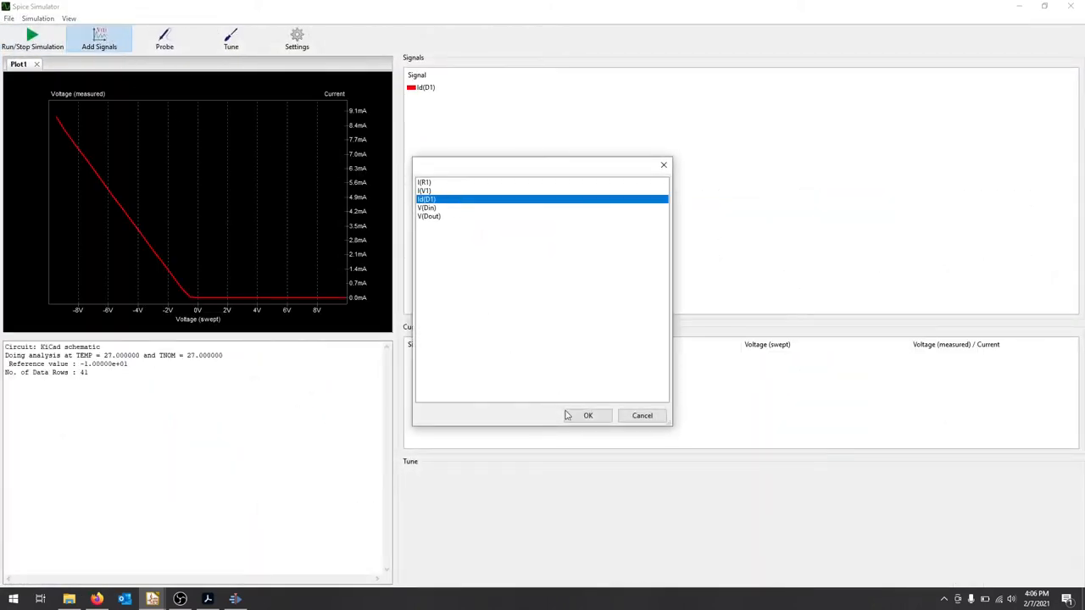
left_click(588, 416)
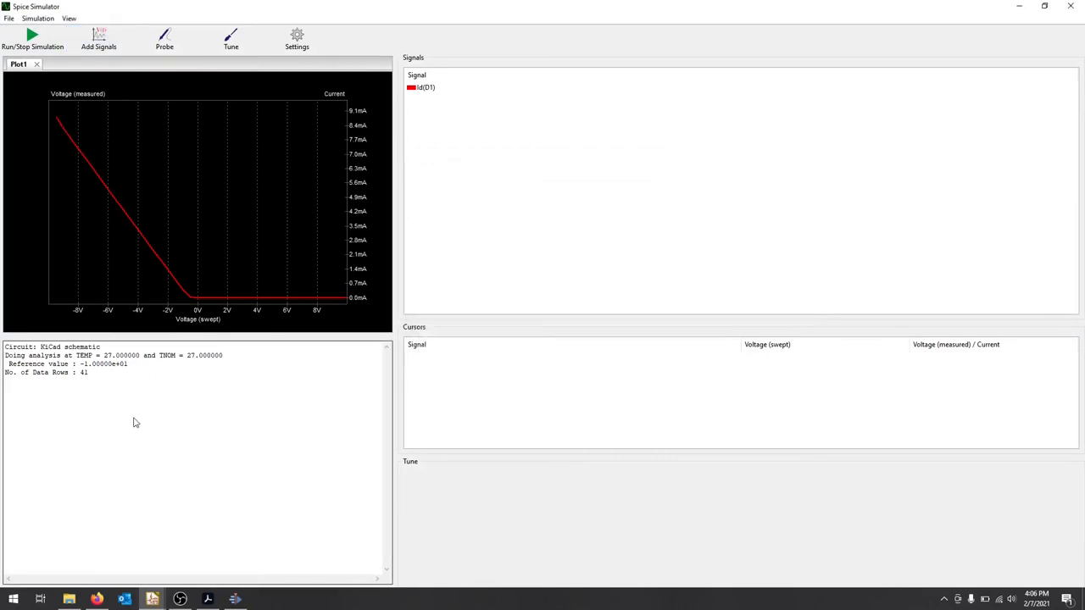
mouse_move(953, 61)
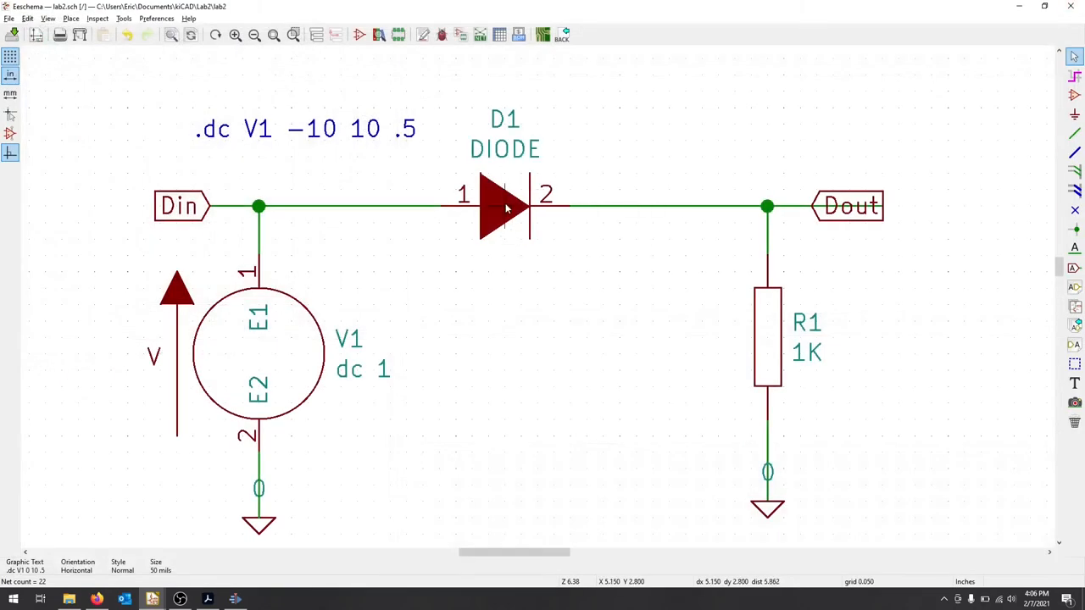
Step: Reopen D1's 1N914 Spice model and turn off the alternate 2 1 node sequence
double_click(505, 206)
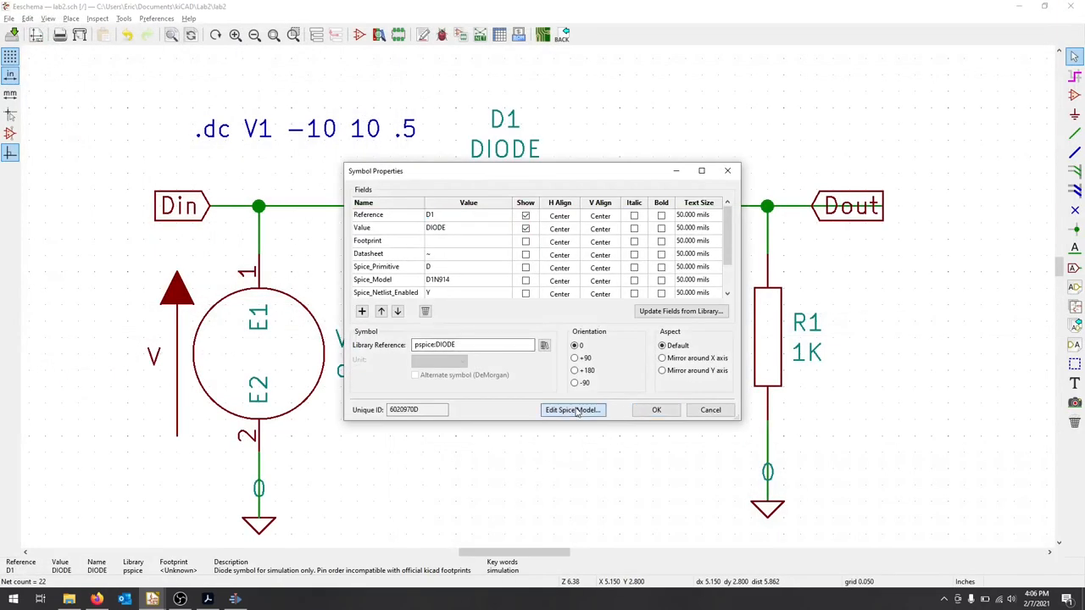
left_click(573, 410)
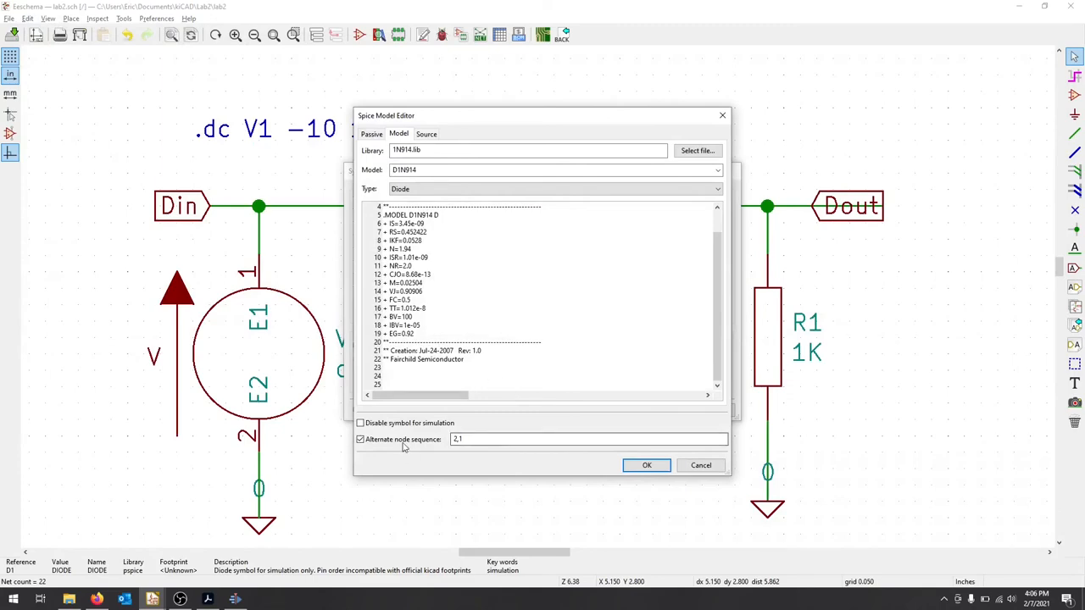
left_click(646, 465)
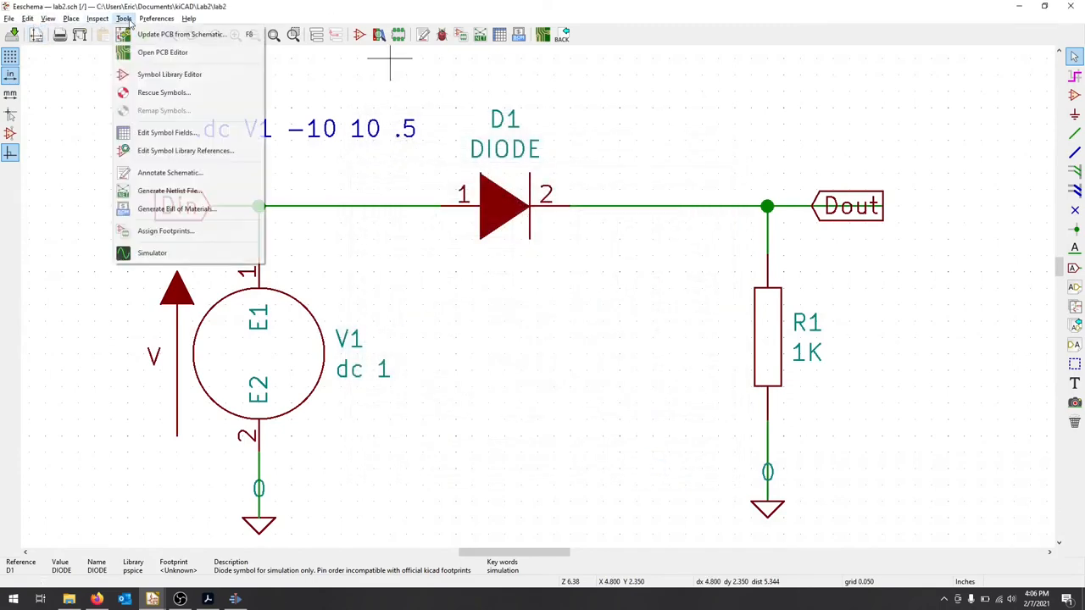
Step: Rerun the -10 to 10 V simulation and add I(D1), now rising at positive voltages
left_click(152, 252)
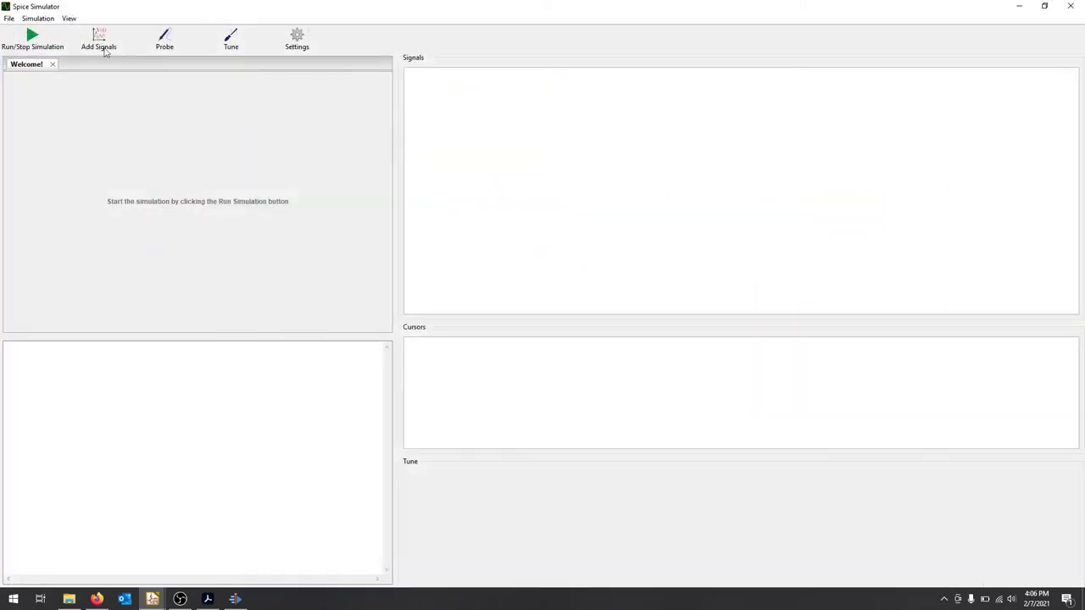
left_click(30, 34)
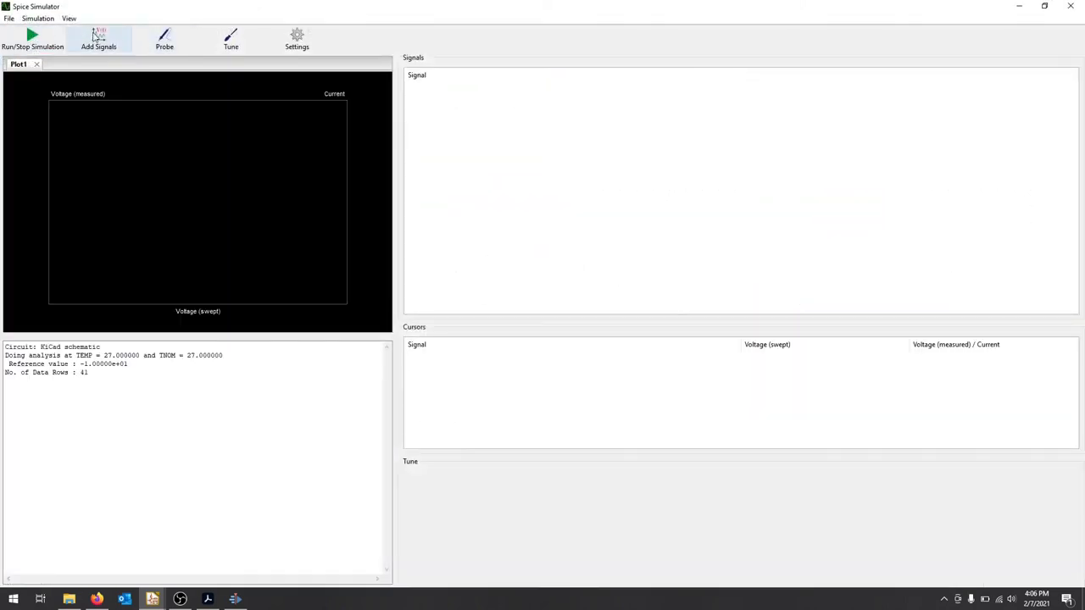
left_click(101, 34)
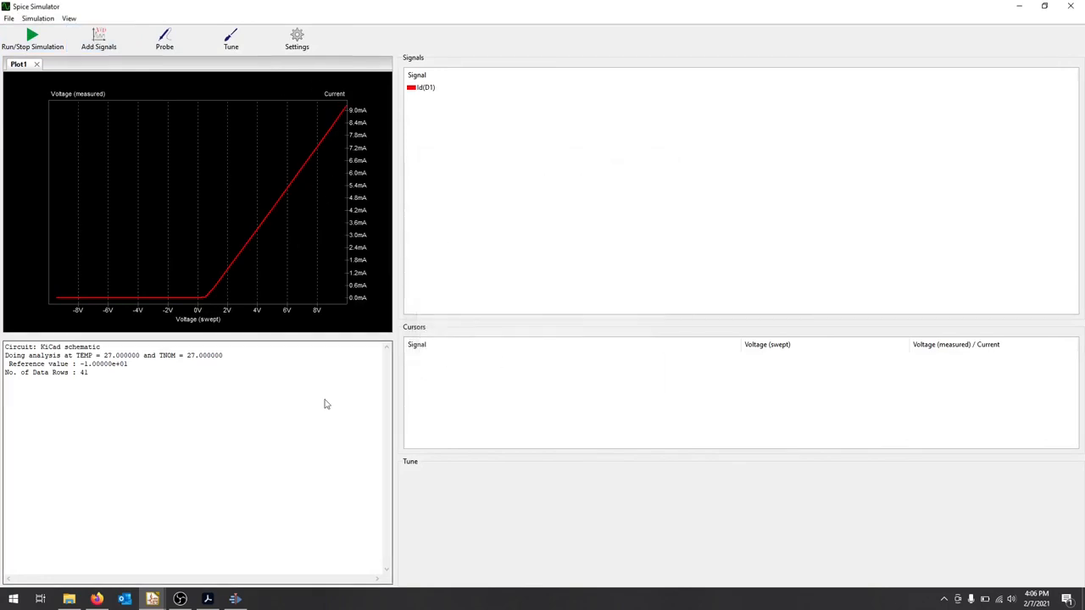
mouse_move(250, 114)
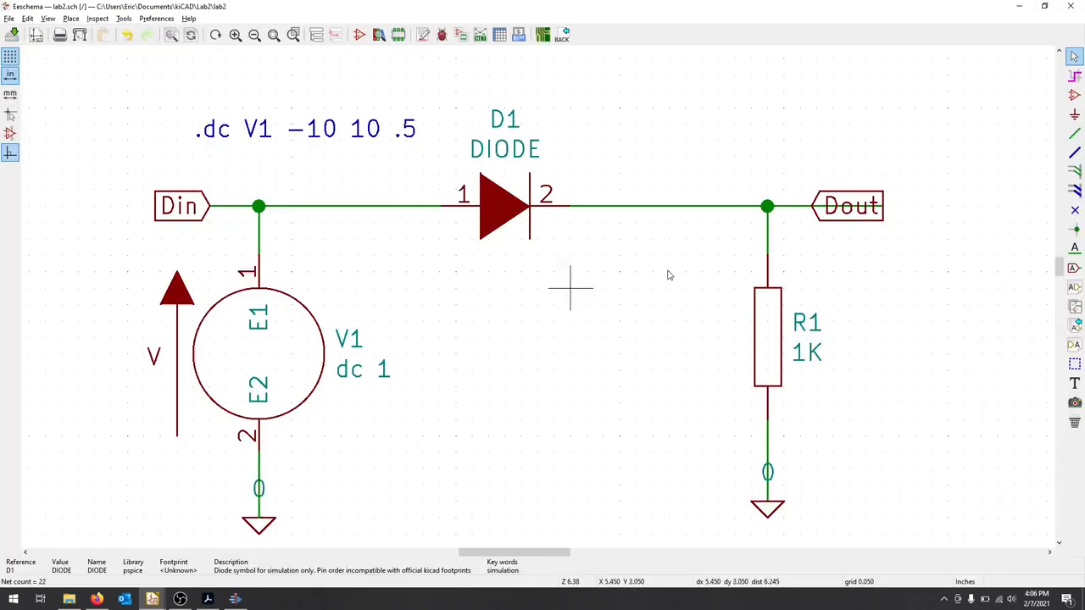
mouse_move(635, 288)
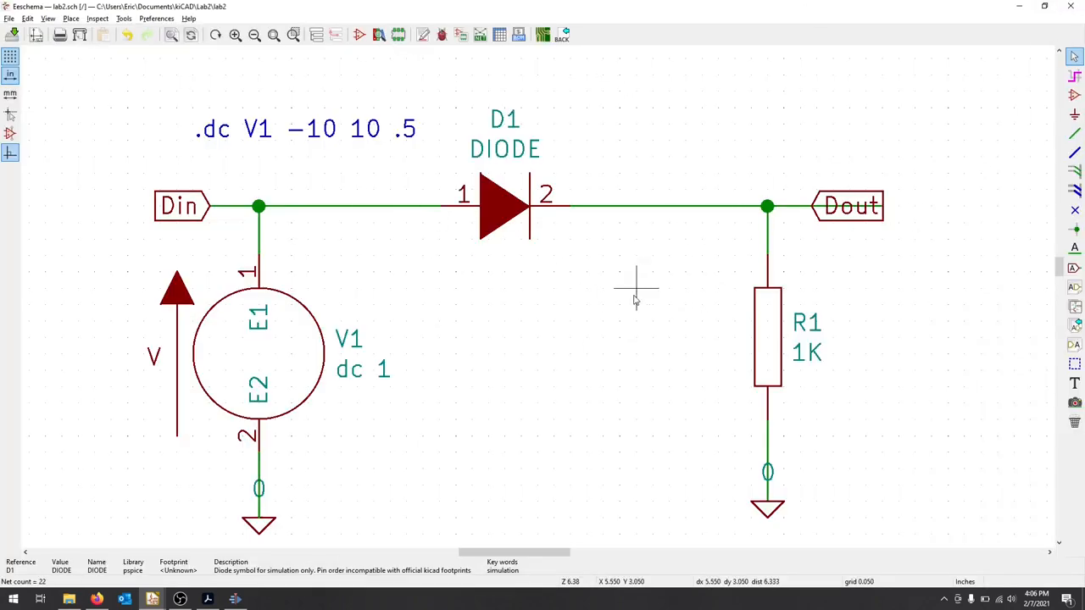
mouse_move(639, 278)
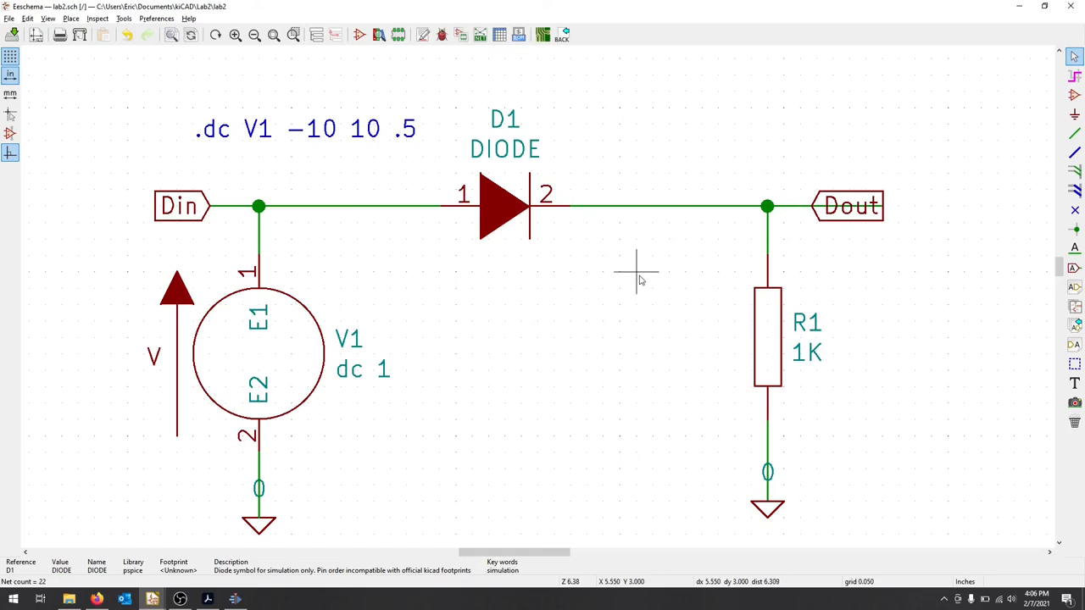